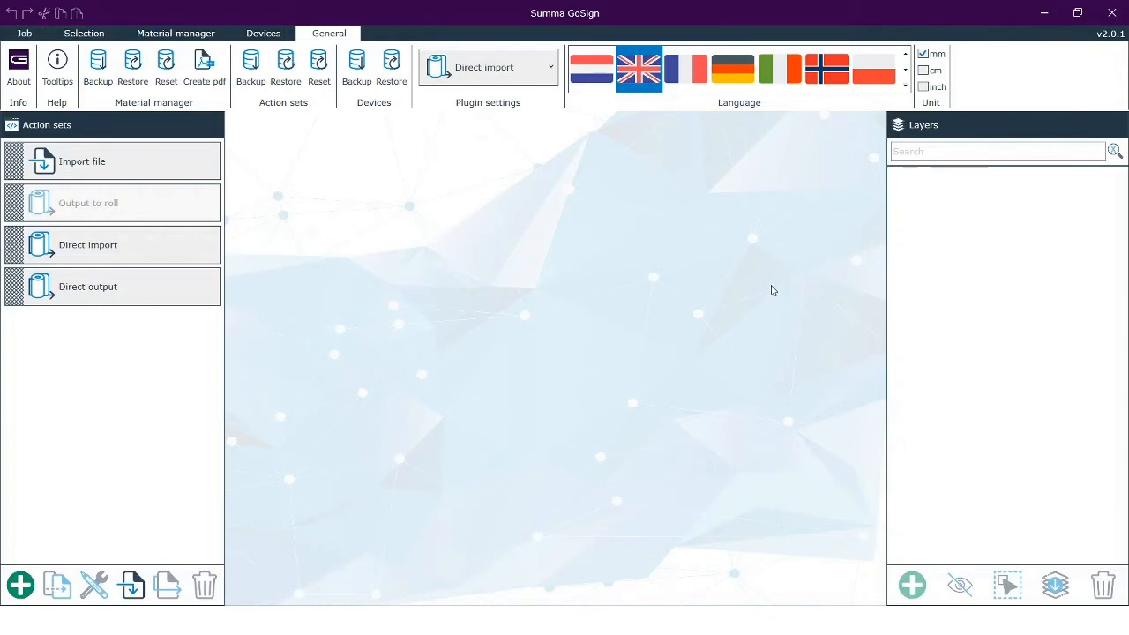
# - Run the Import file action set and open cut_only.pdf from the Filmen GoSign folder
pyautogui.click(81, 163)
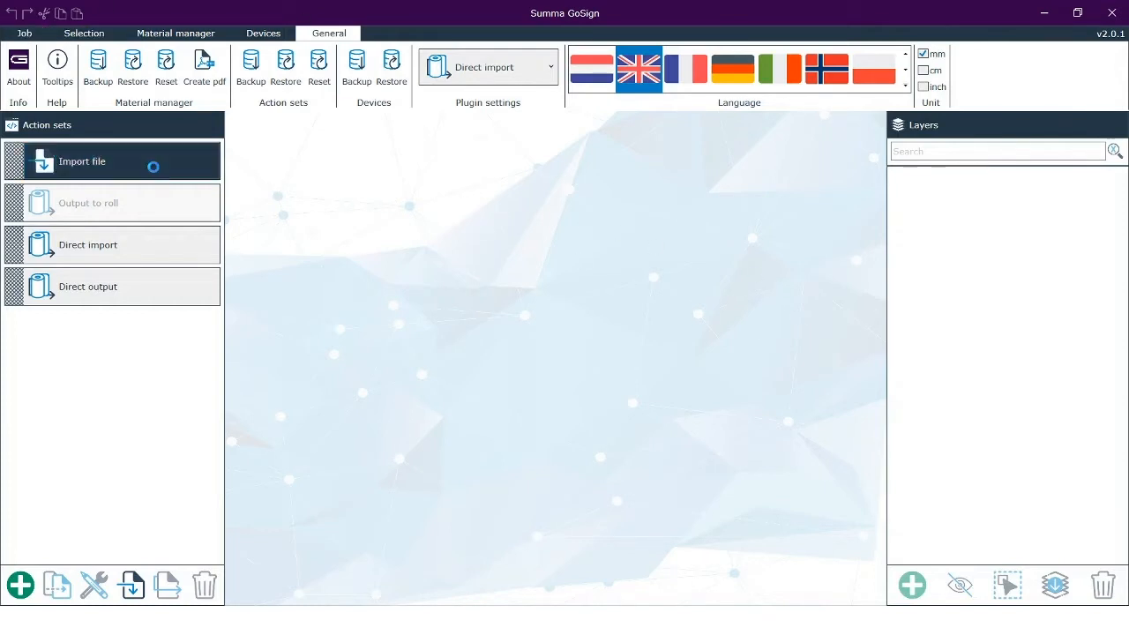
pyautogui.click(81, 163)
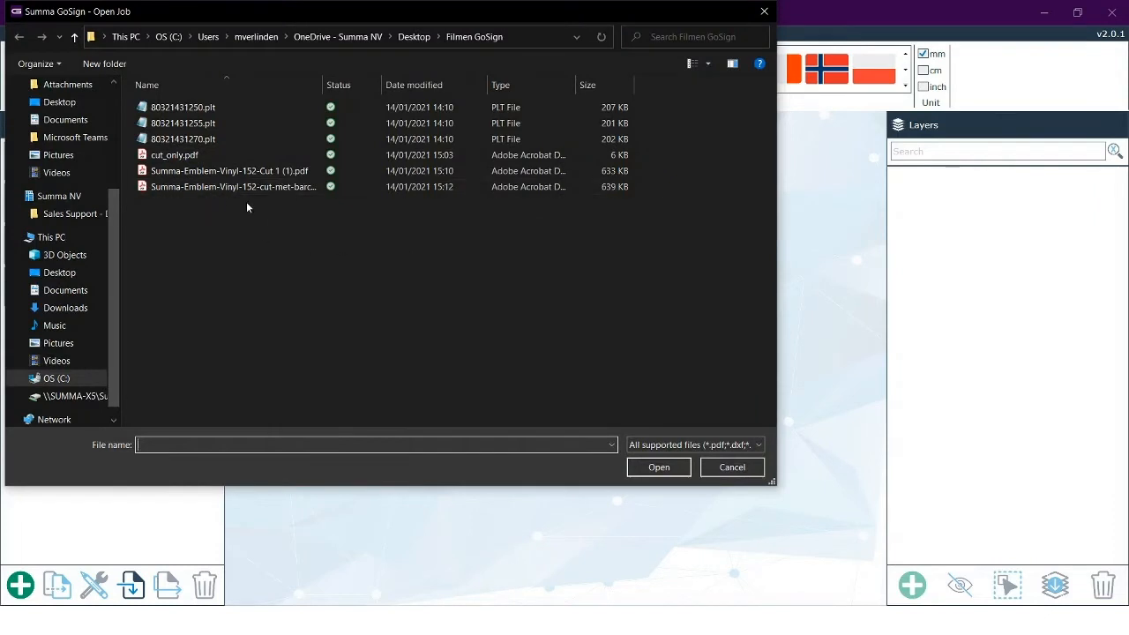
pyautogui.click(757, 445)
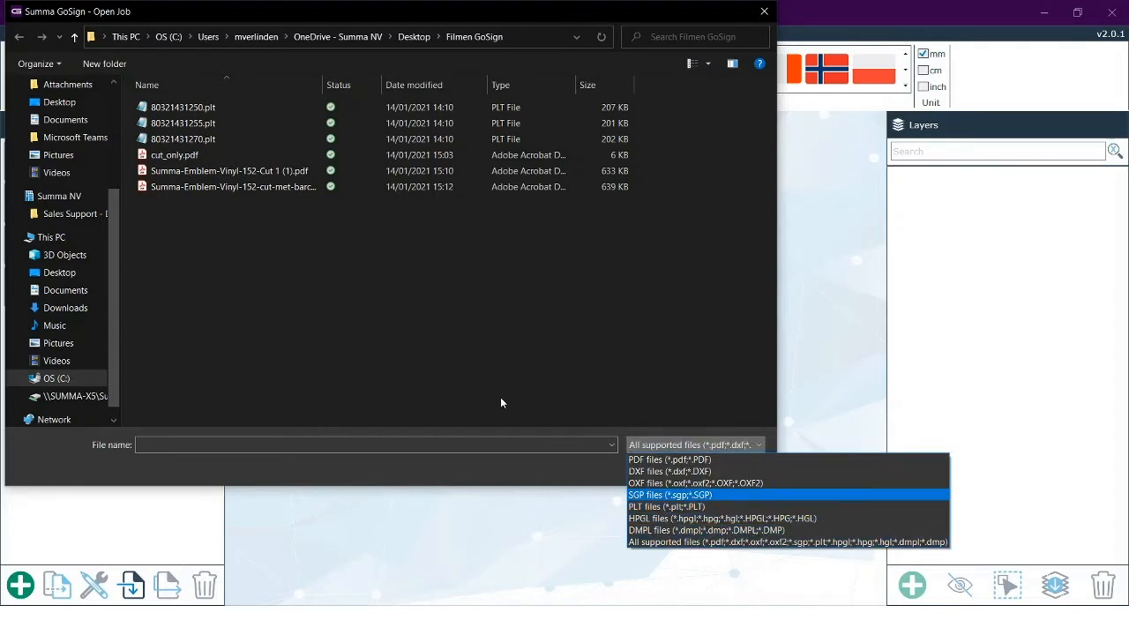
pyautogui.click(174, 155)
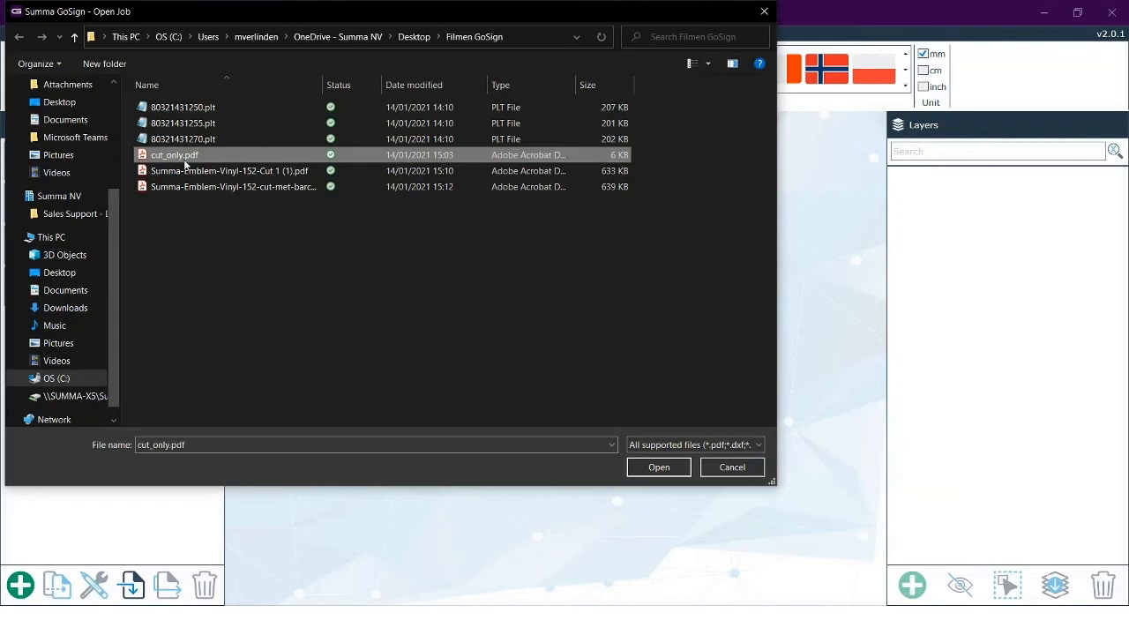
pyautogui.click(660, 466)
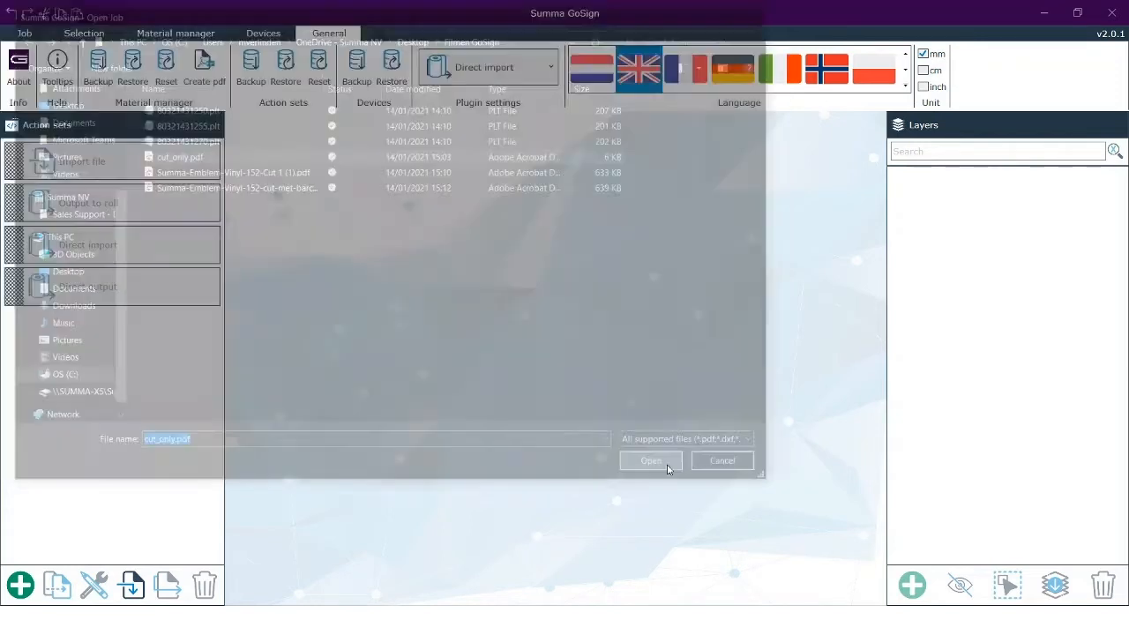
# - Rotate the working area 90° twice and mirror it vertically, then restore its original orientation
pyautogui.click(650, 460)
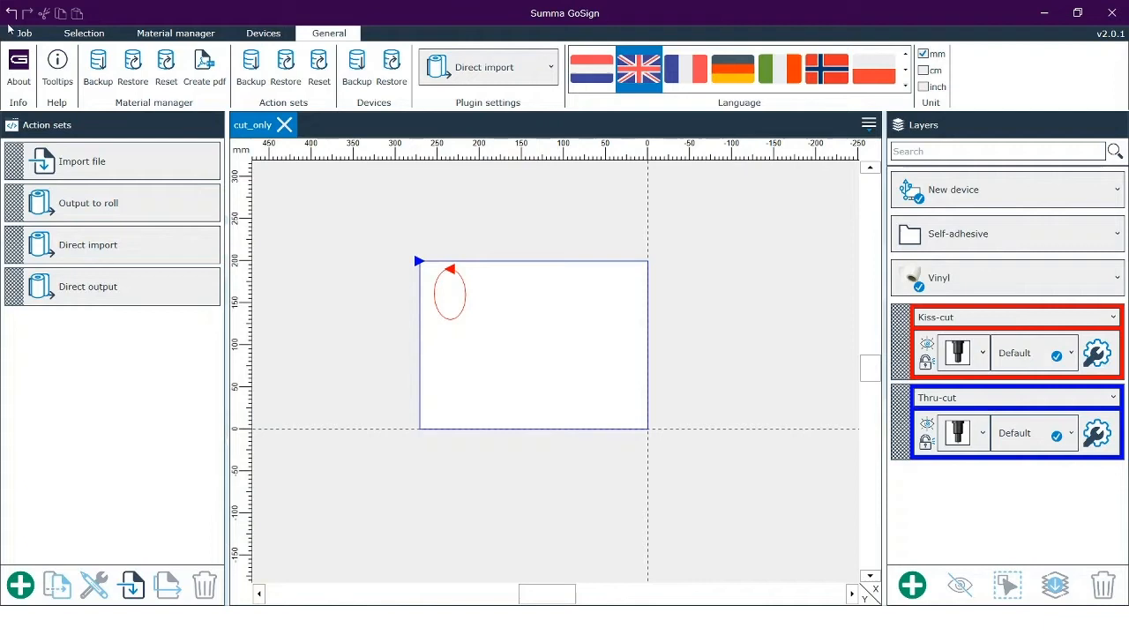
pyautogui.click(25, 32)
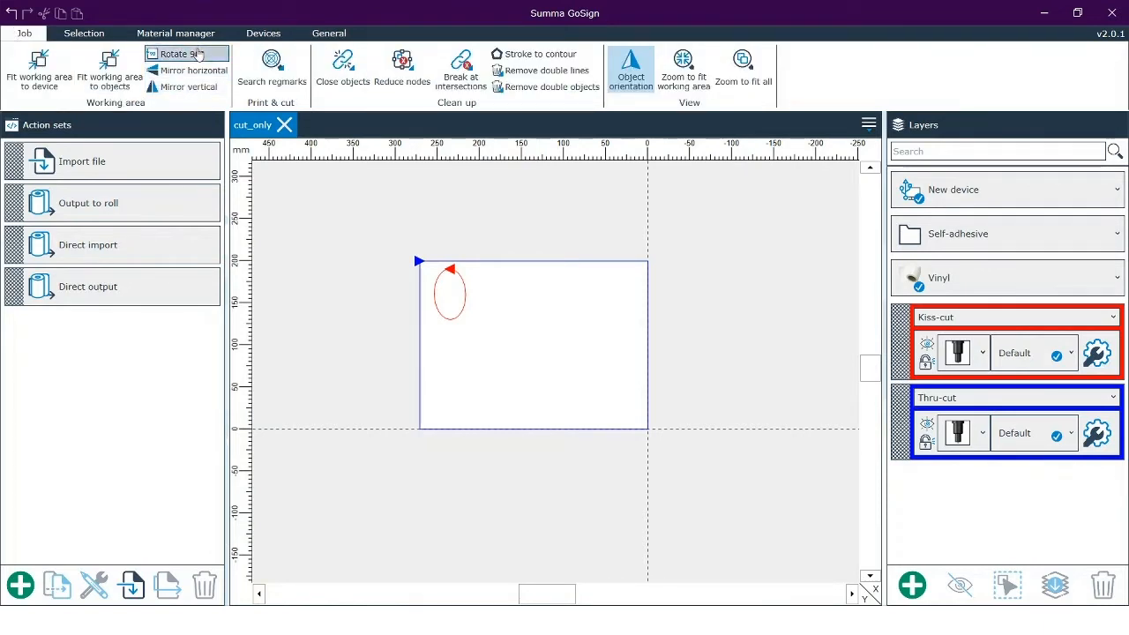
pyautogui.click(175, 53)
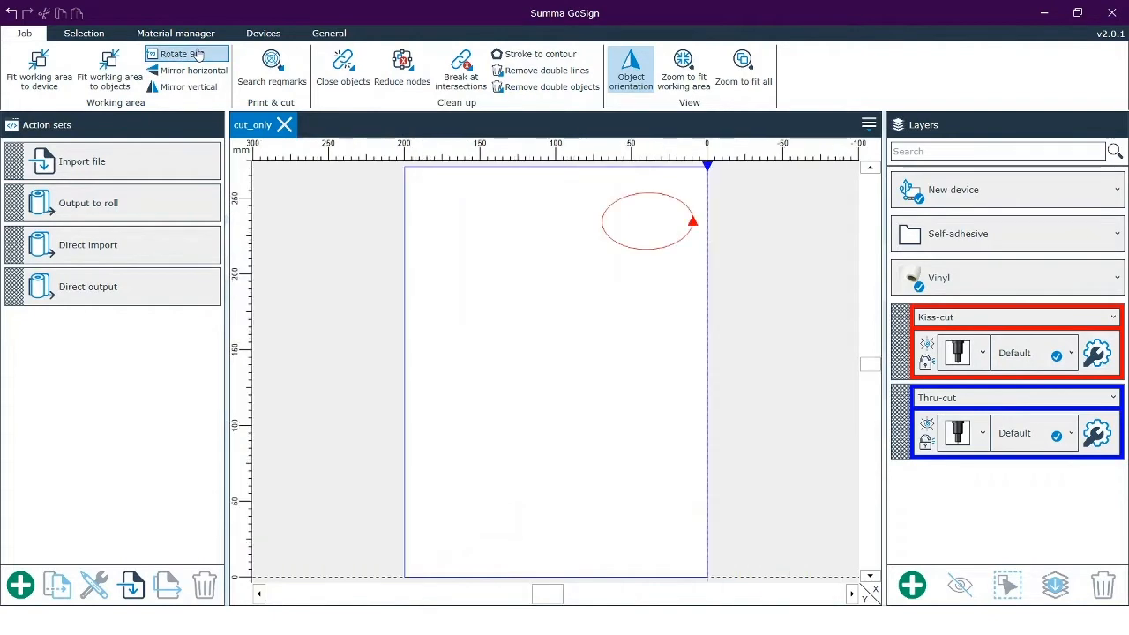
pyautogui.click(192, 71)
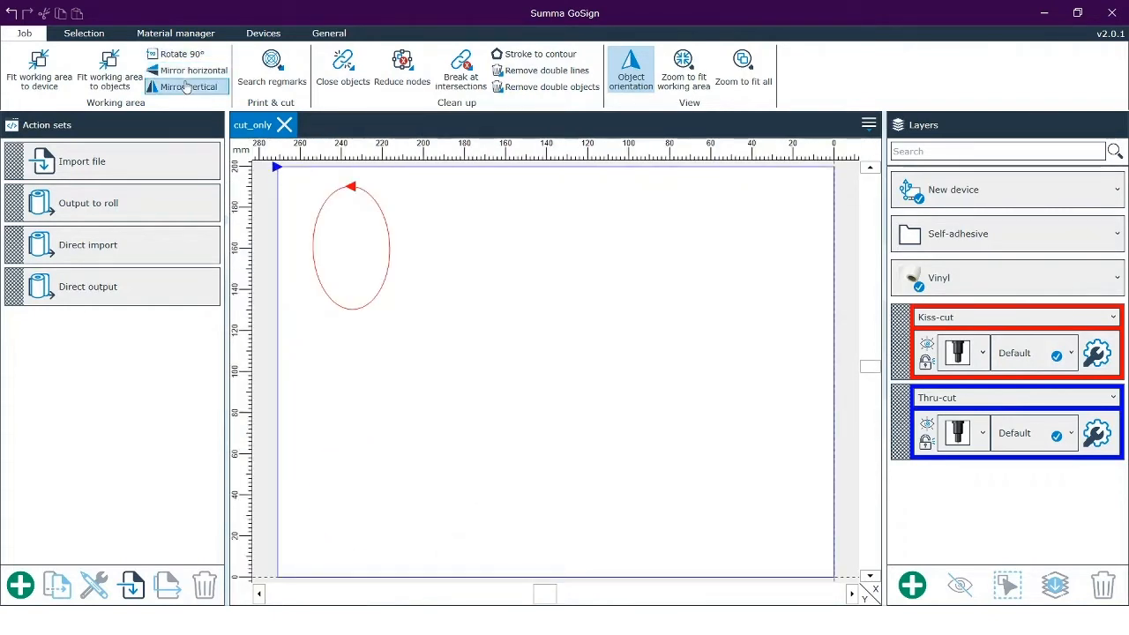
pyautogui.click(187, 87)
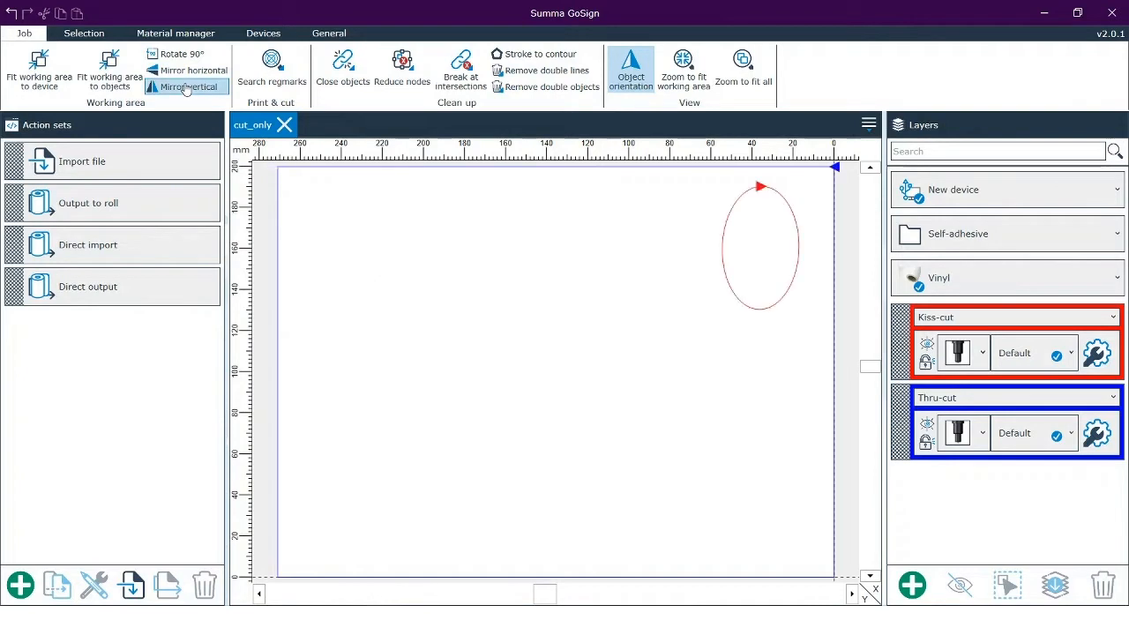
pyautogui.click(187, 86)
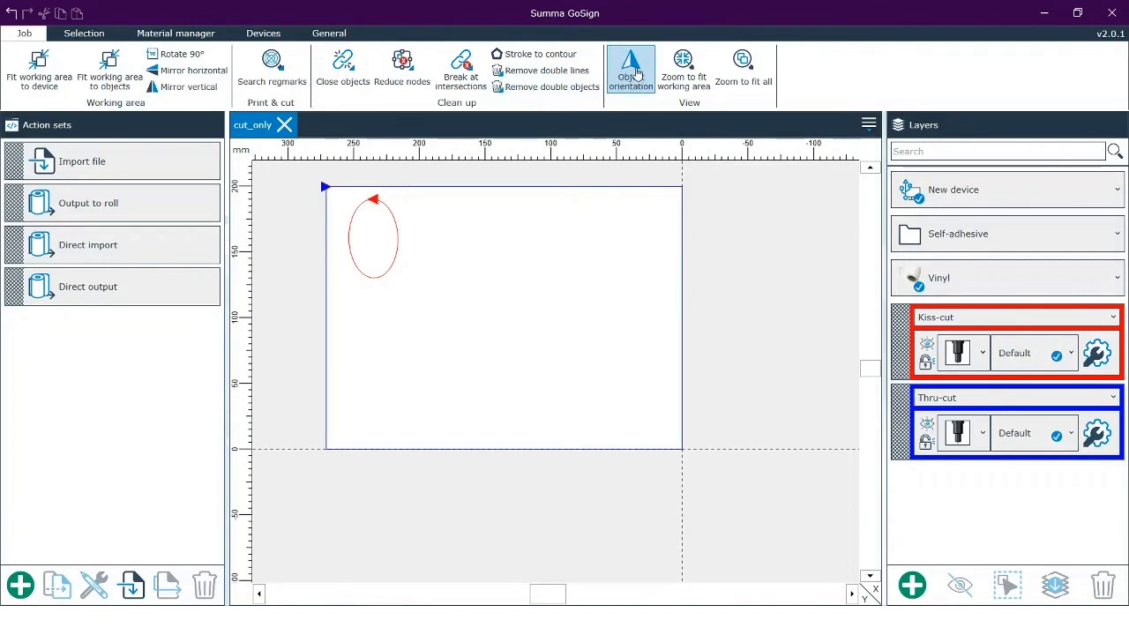
# - Resize the selected design to 270 mm wide by 221.28 mm high
pyautogui.click(83, 32)
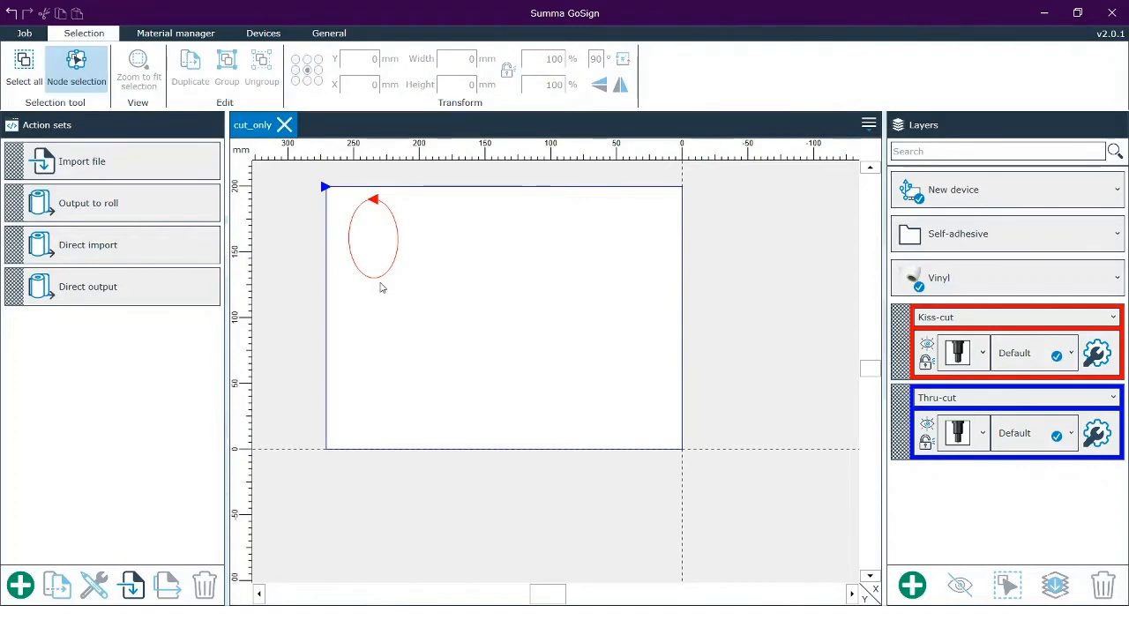
pyautogui.click(374, 238)
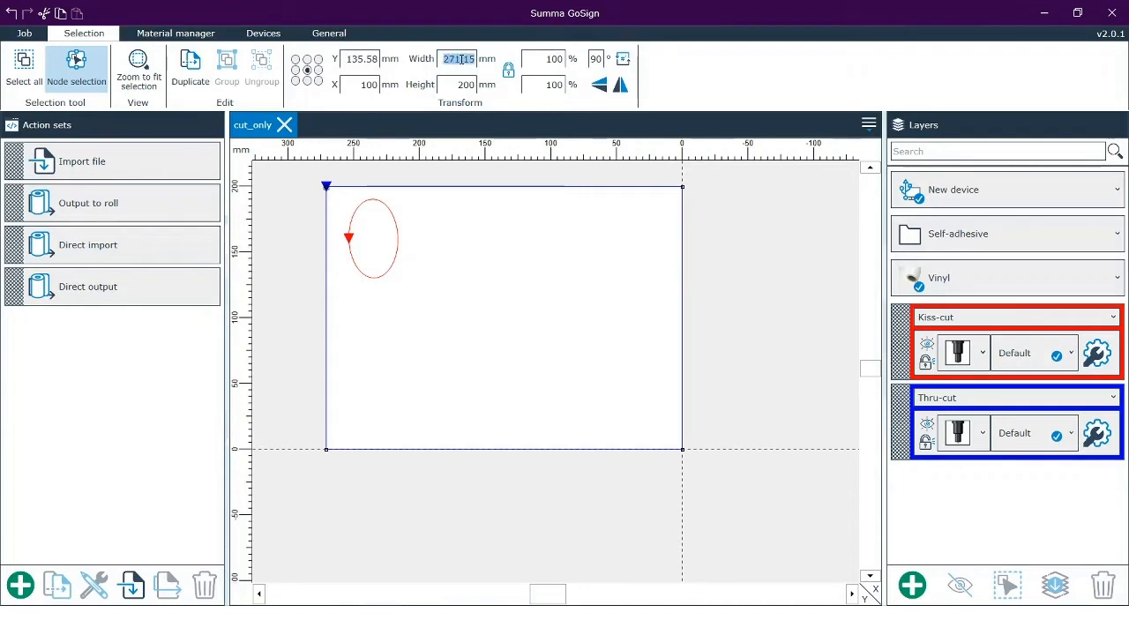
pyautogui.write('300')
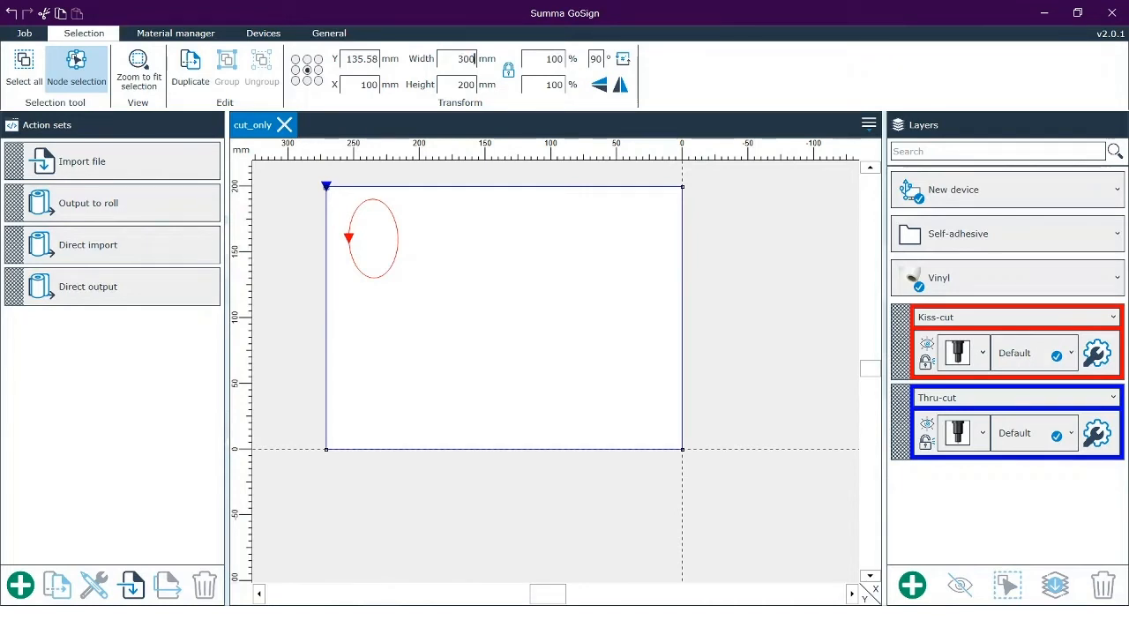
pyautogui.write('221.28')
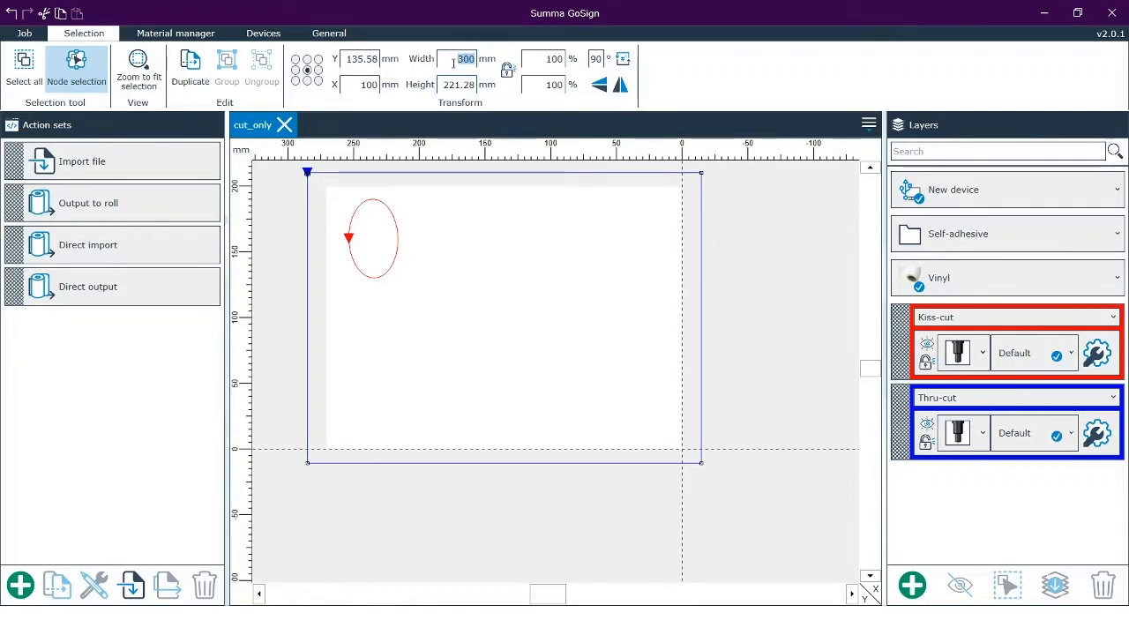
pyautogui.write('270')
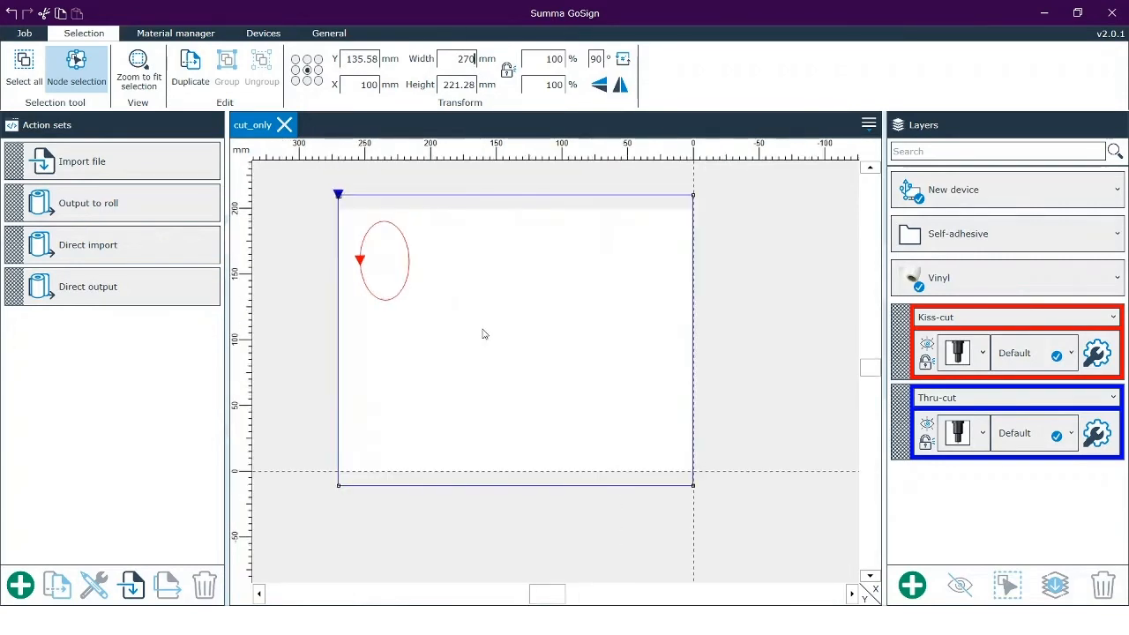
pyautogui.moveTo(452, 291)
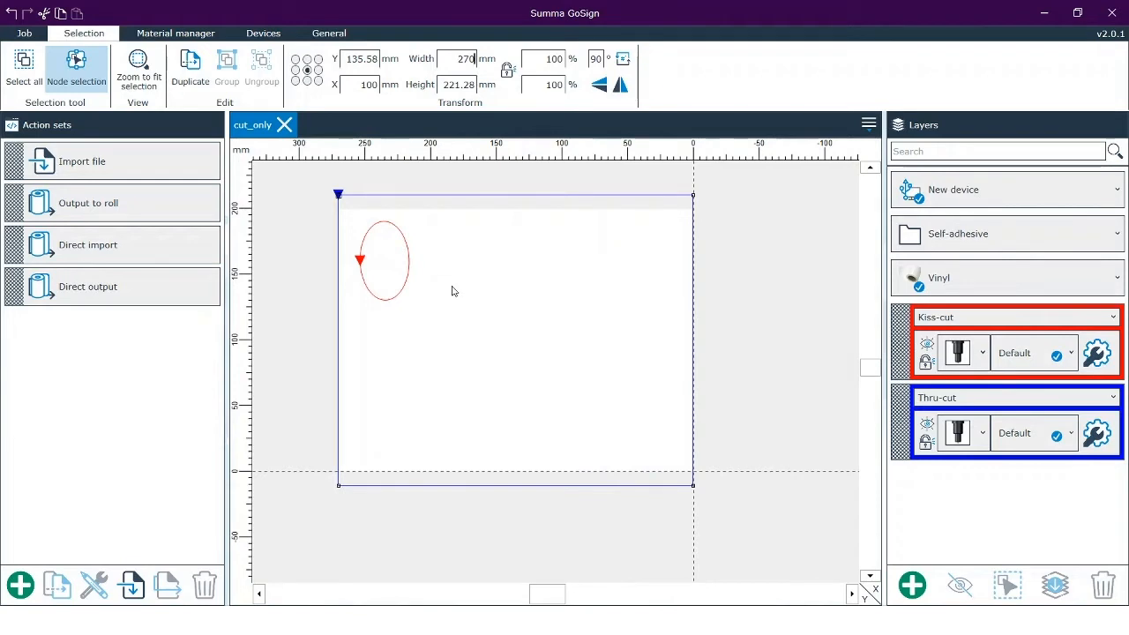
pyautogui.click(328, 31)
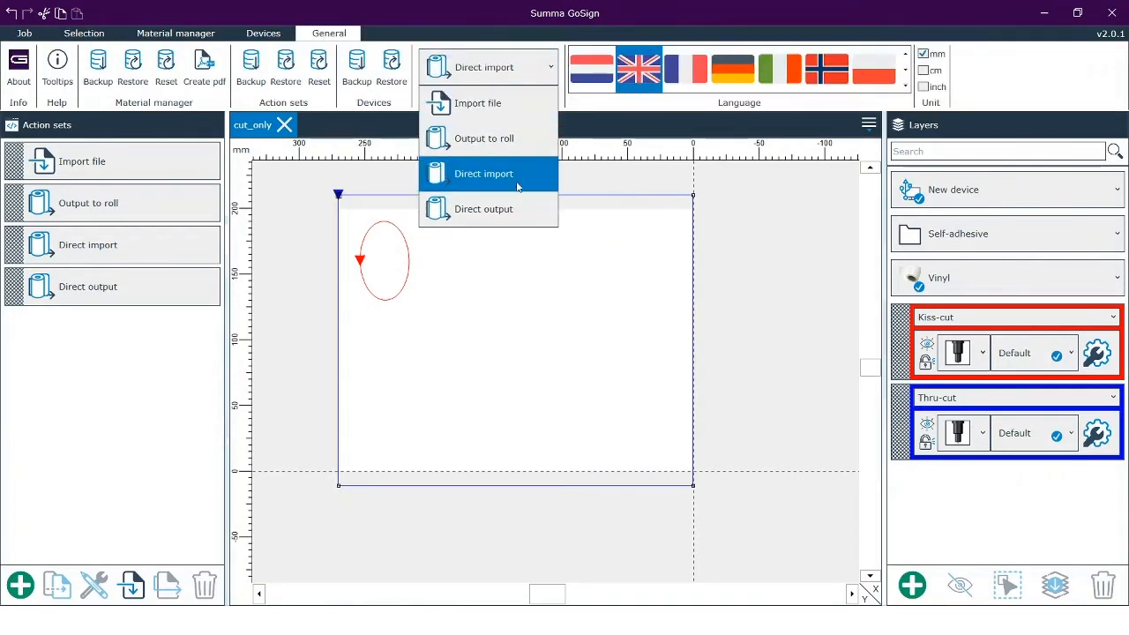
# - Keep Direct import as the plugin mode in Plugin settings
pyautogui.click(484, 175)
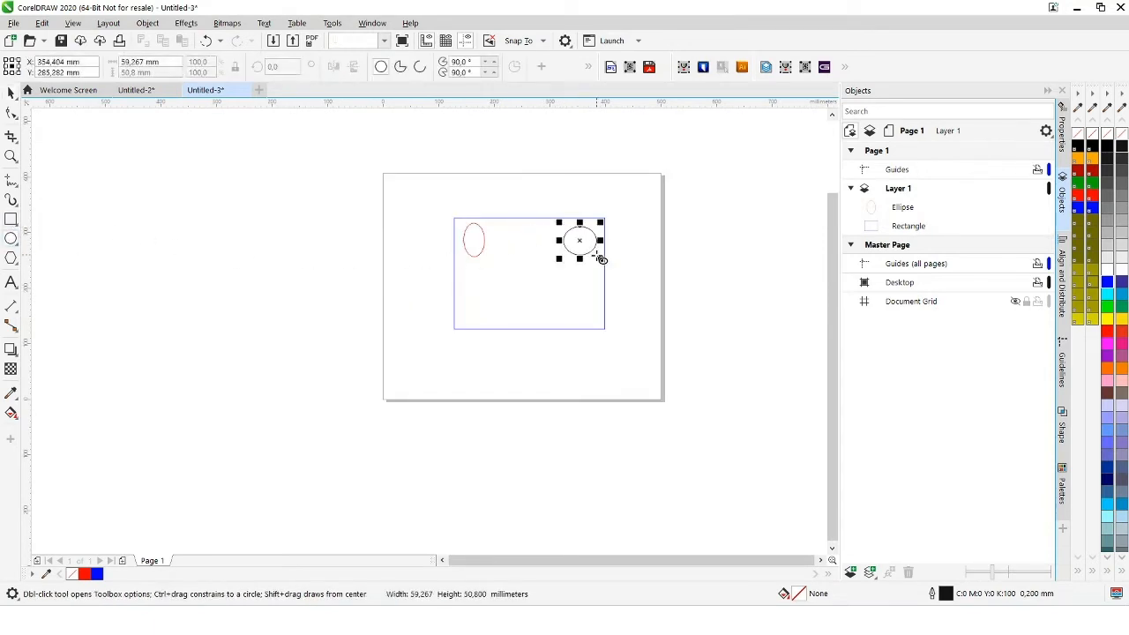
# - Place the duplicated ellipse at the top-right of the rectangle
pyautogui.click(579, 240)
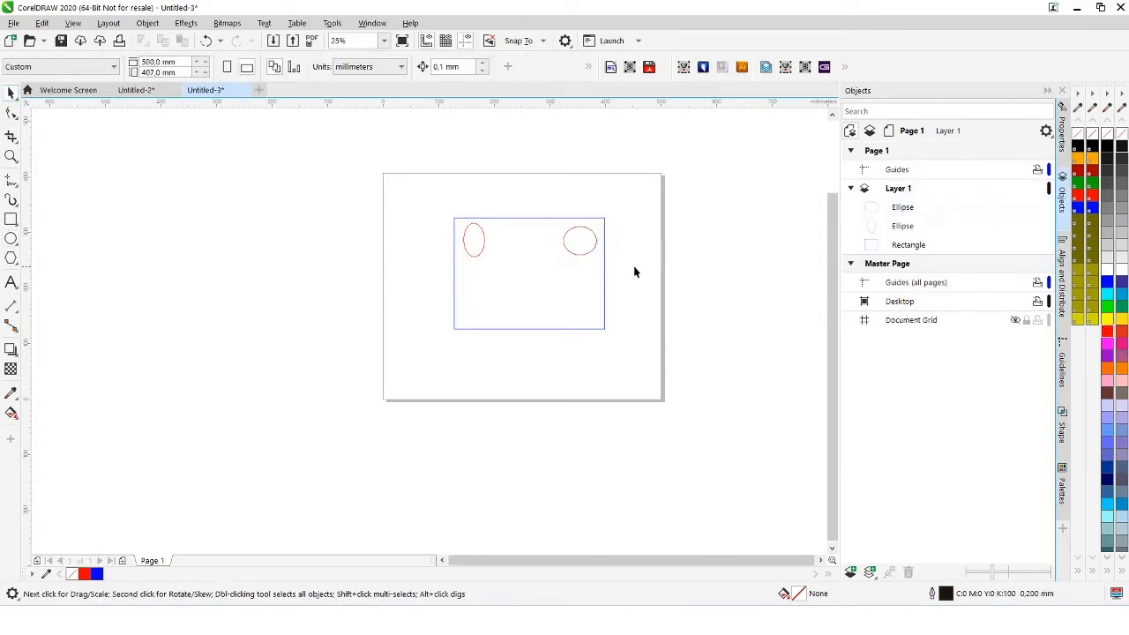
pyautogui.moveTo(824, 67)
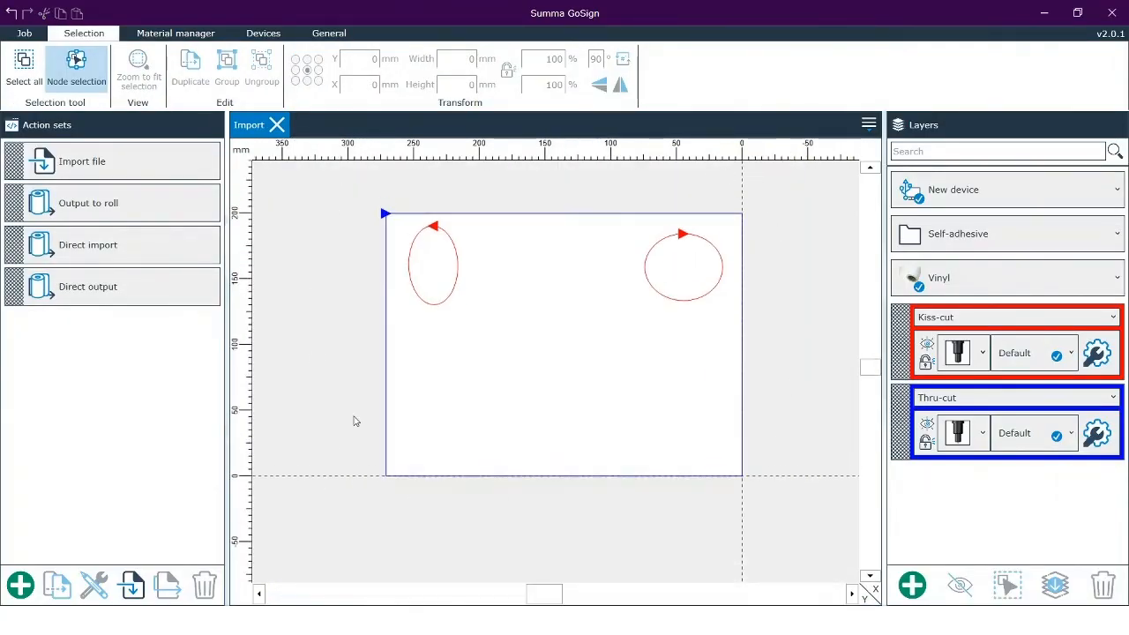
pyautogui.moveTo(346, 380)
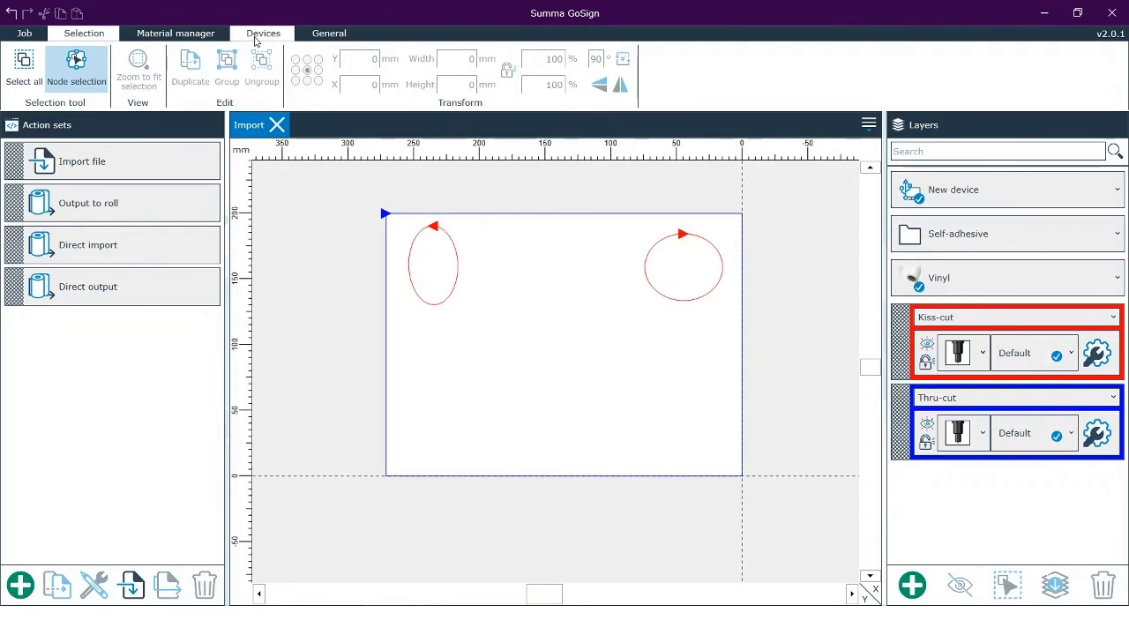
# - Review the Selection tab for the imported two-ellipse job and return to General settings
pyautogui.click(329, 32)
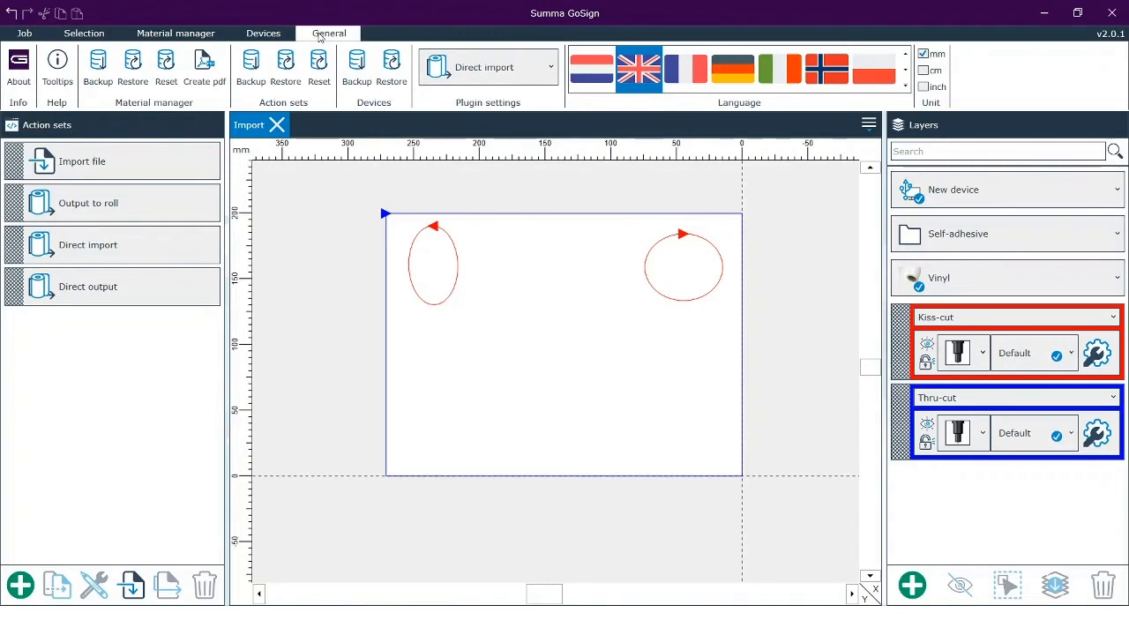
pyautogui.click(83, 32)
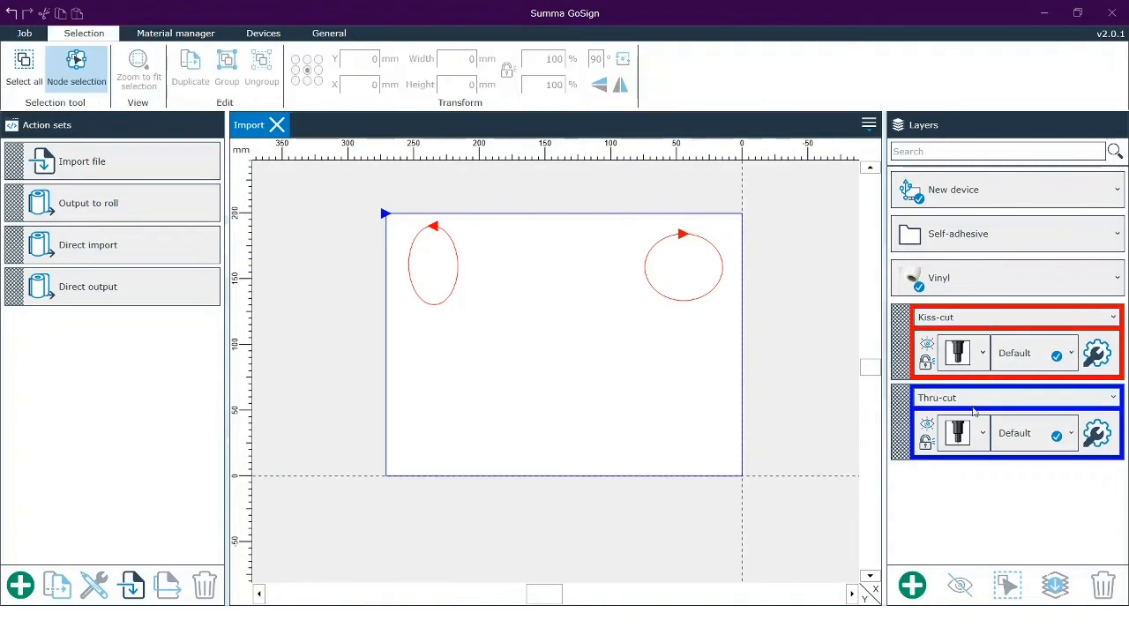
pyautogui.click(329, 32)
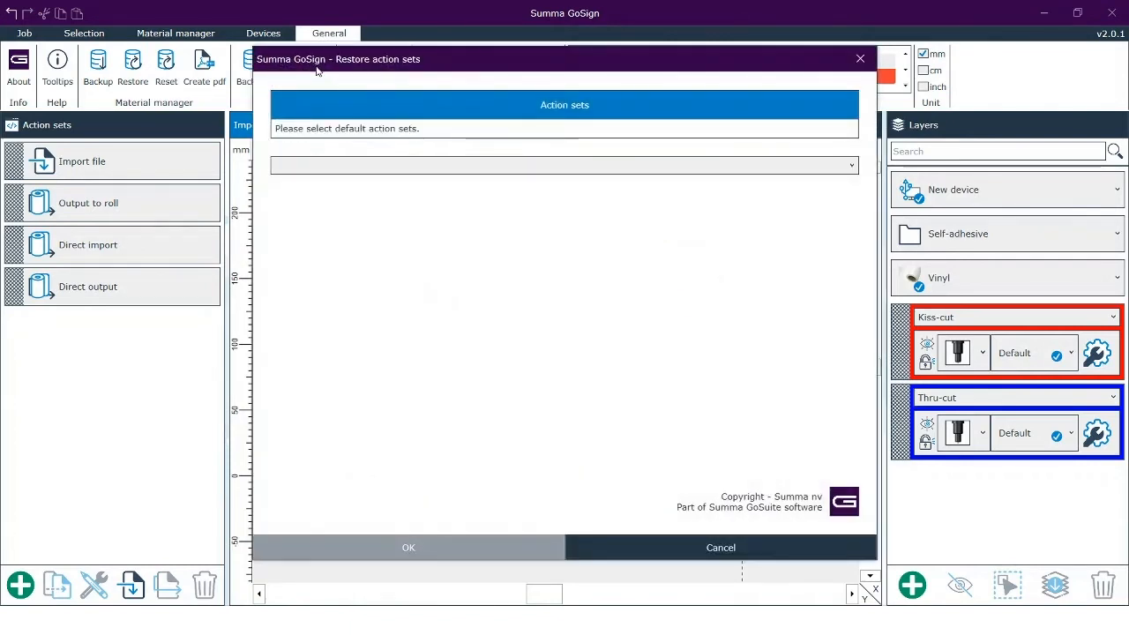
pyautogui.moveTo(369, 156)
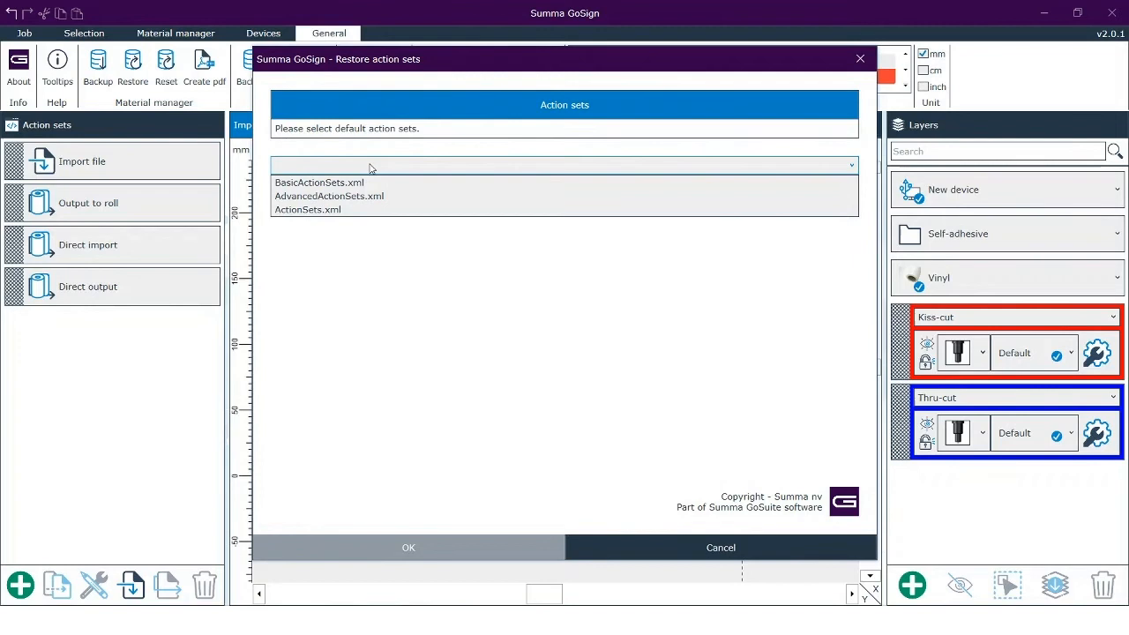
# - Restore the default action sets from AdvancedActionSets.xml, adding Clean-up design
pyautogui.click(328, 196)
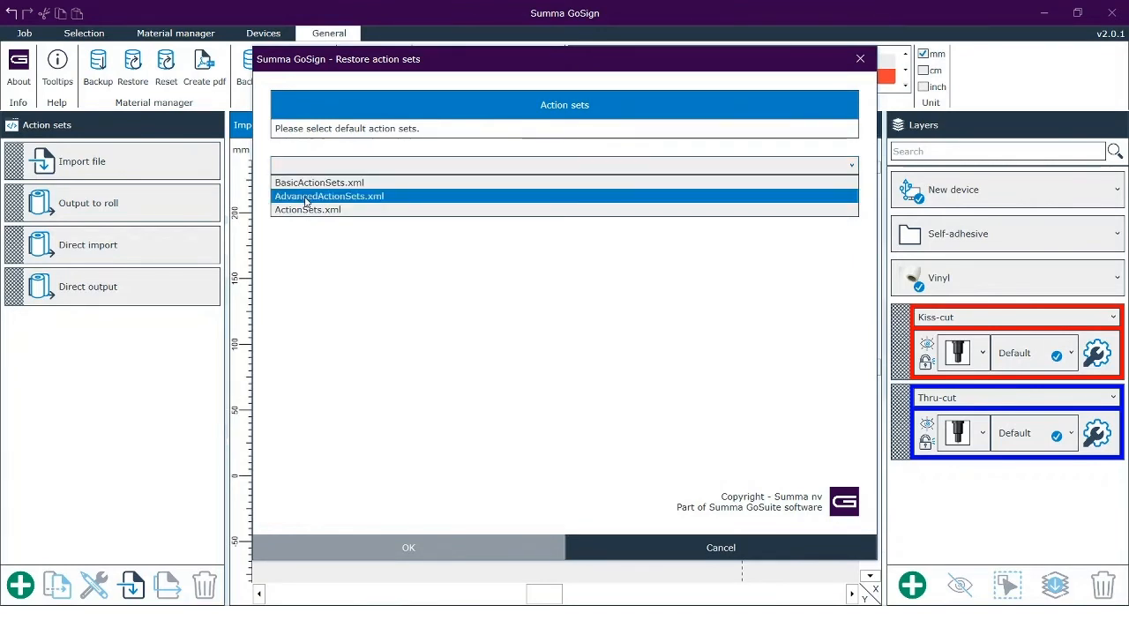
pyautogui.click(328, 196)
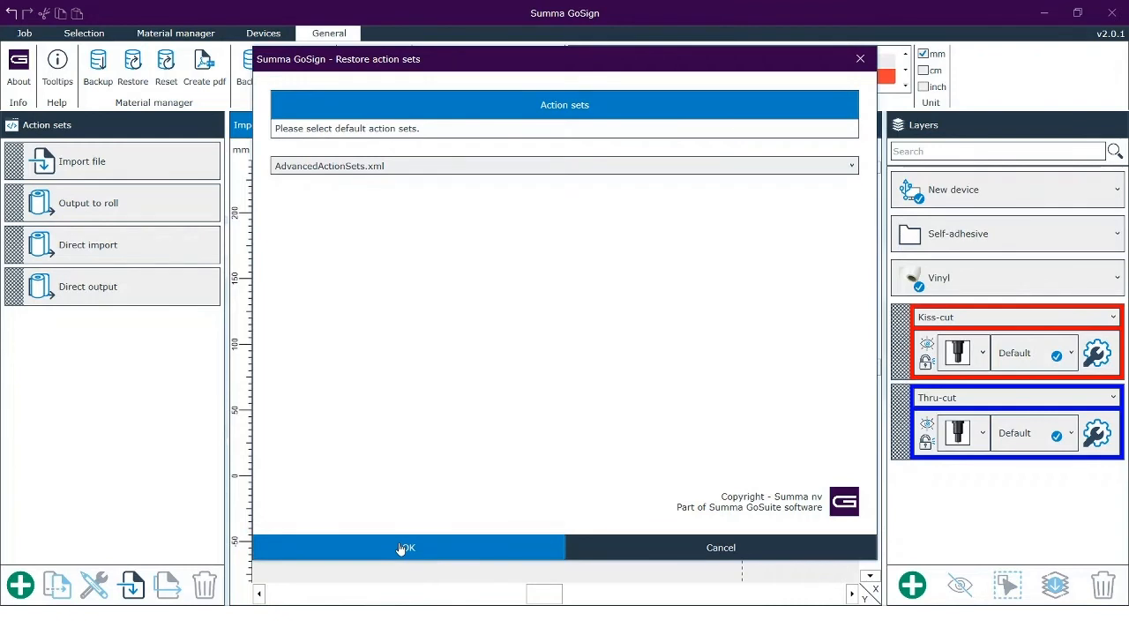
pyautogui.click(406, 547)
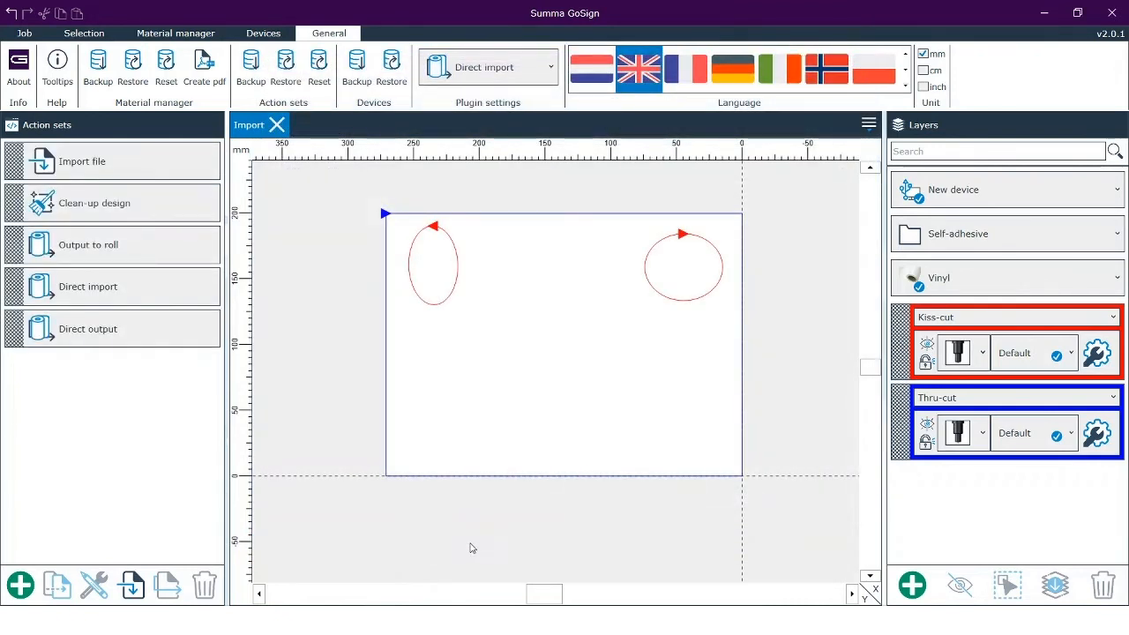
# - Close the Import job and start the Import file action set again
pyautogui.click(81, 161)
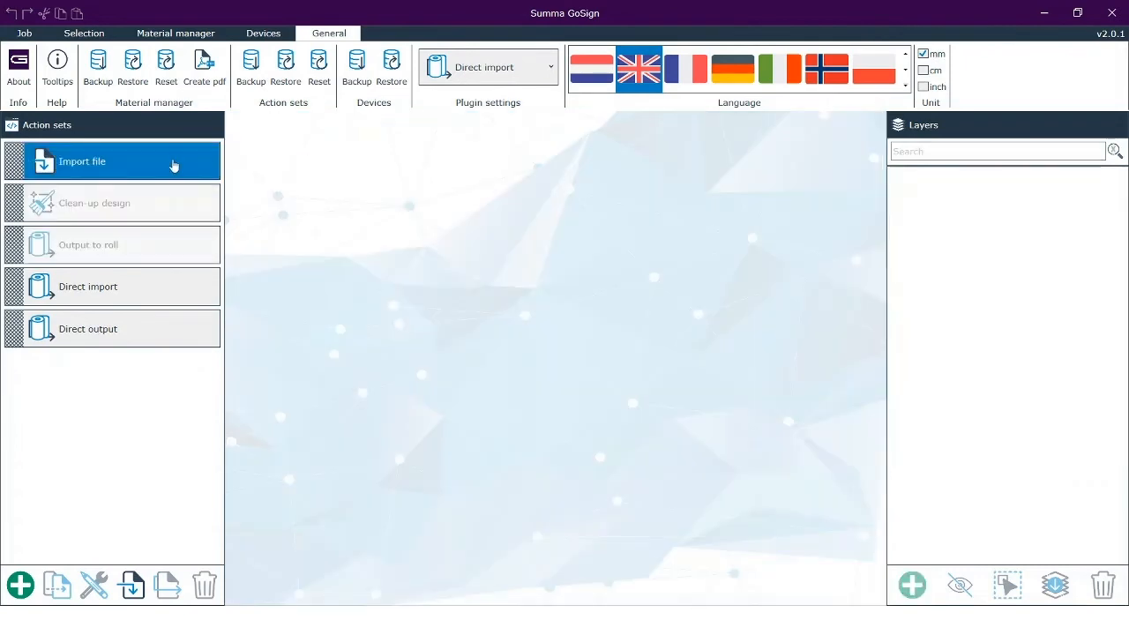
pyautogui.moveTo(173, 166)
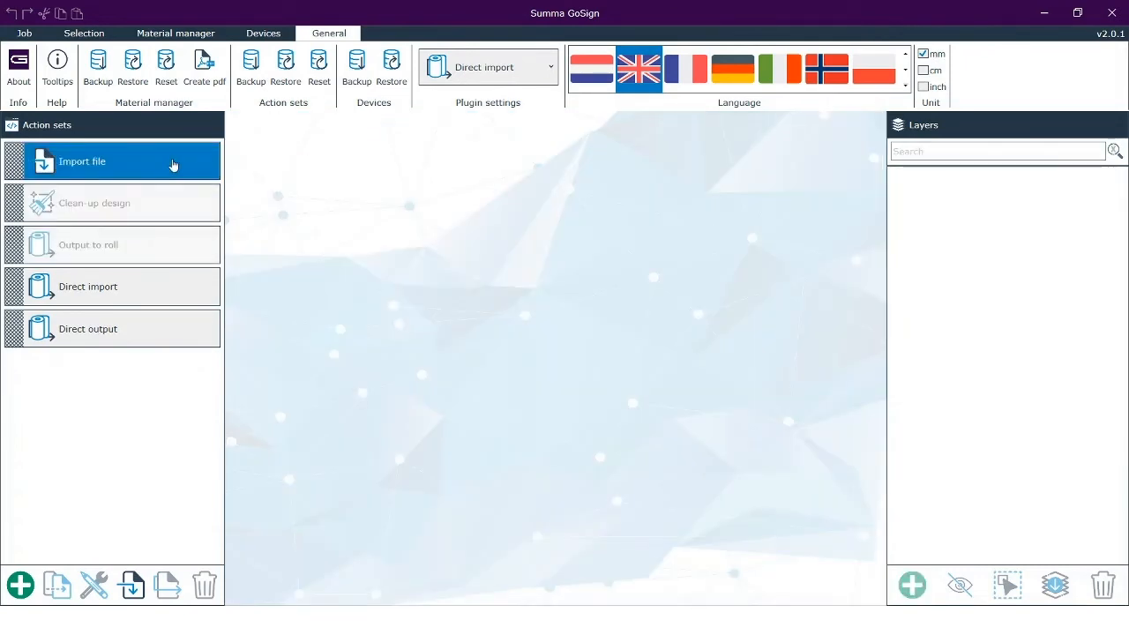
pyautogui.click(81, 163)
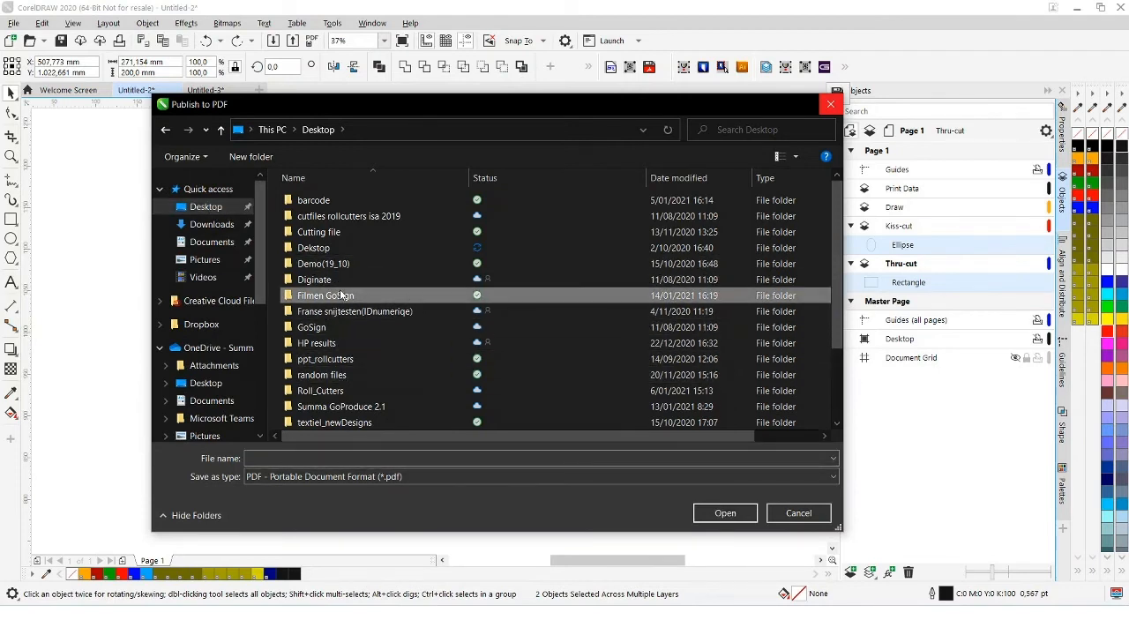
# - Publish the drawing to PDF as 'cutting' in the Filmen GoSign folder
pyautogui.doubleClick(325, 297)
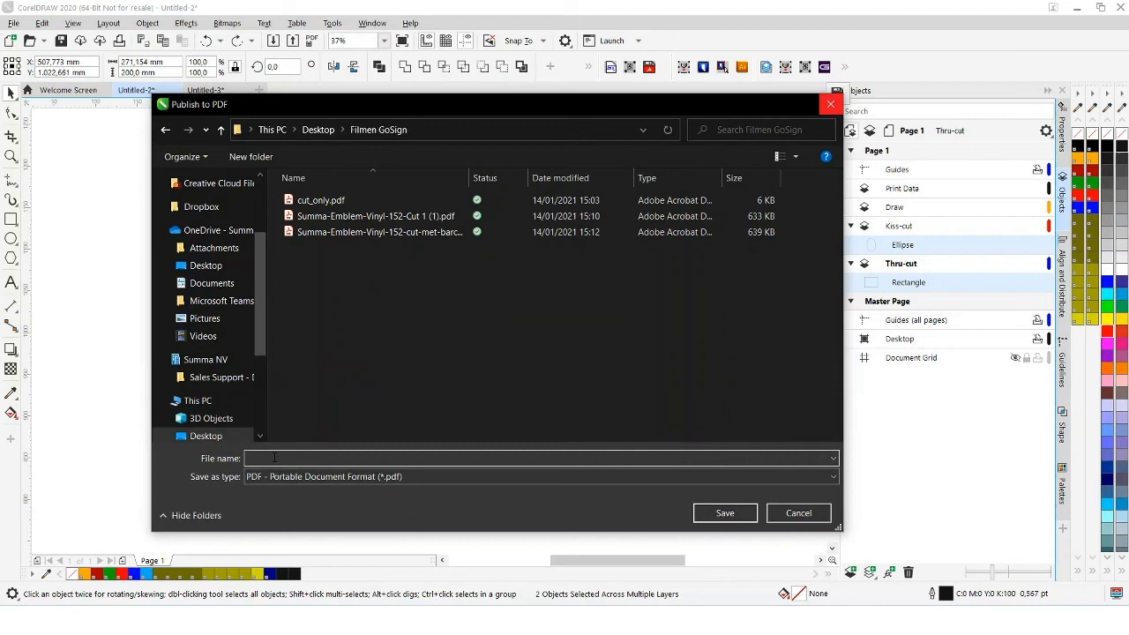
pyautogui.write('cutting')
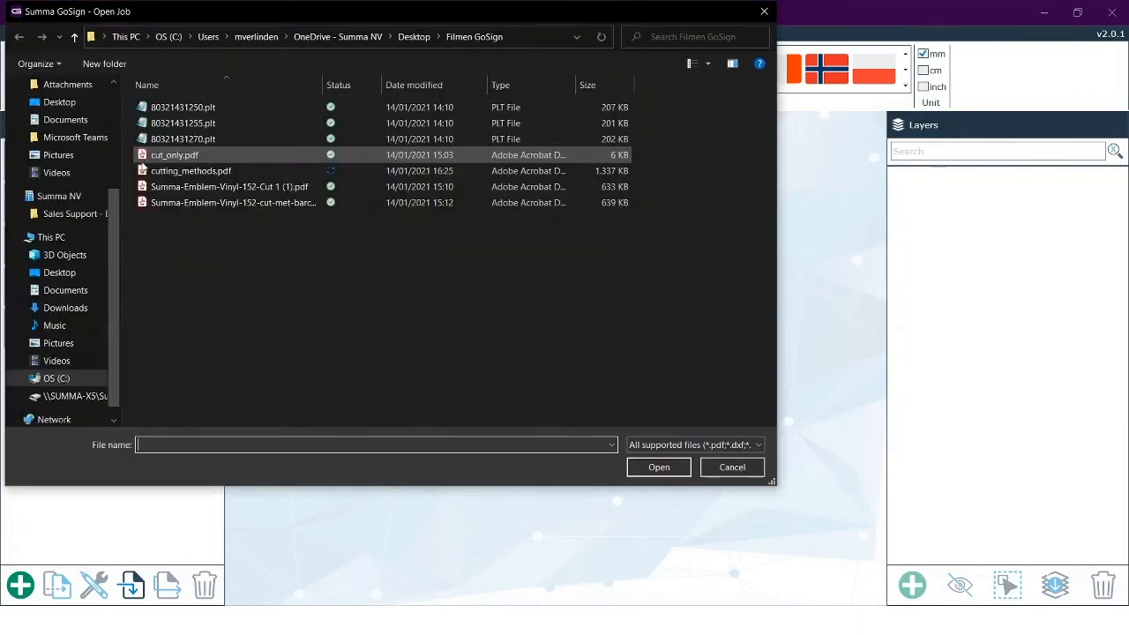
# - Open cutting_methods.pdf as a job with its Kiss-cut and Thru-cut layers
pyautogui.click(190, 169)
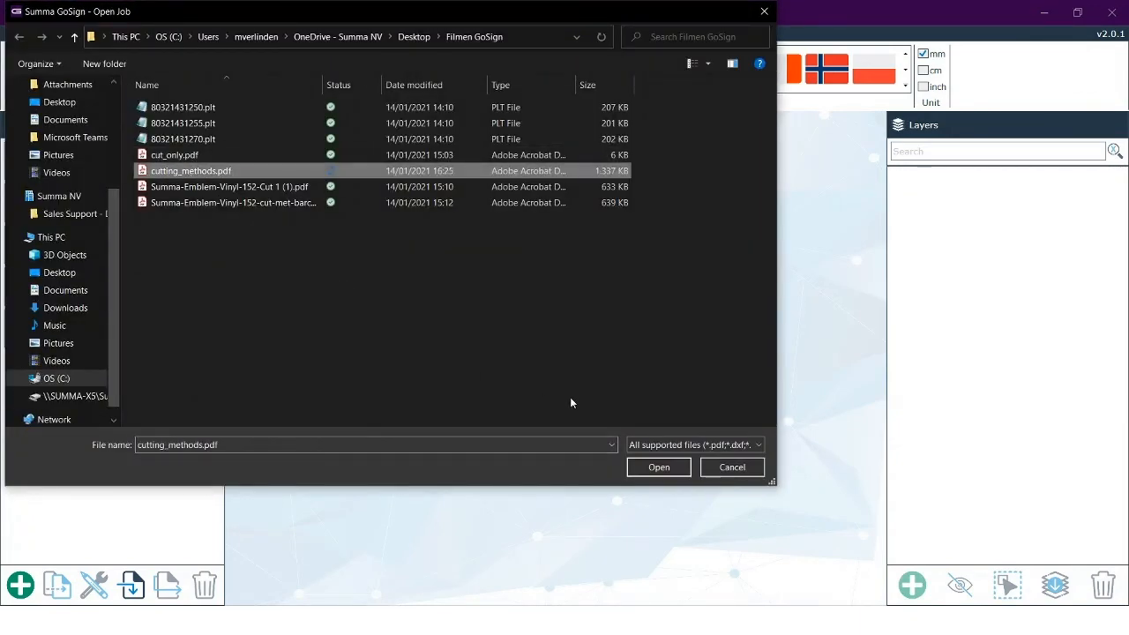
pyautogui.click(658, 466)
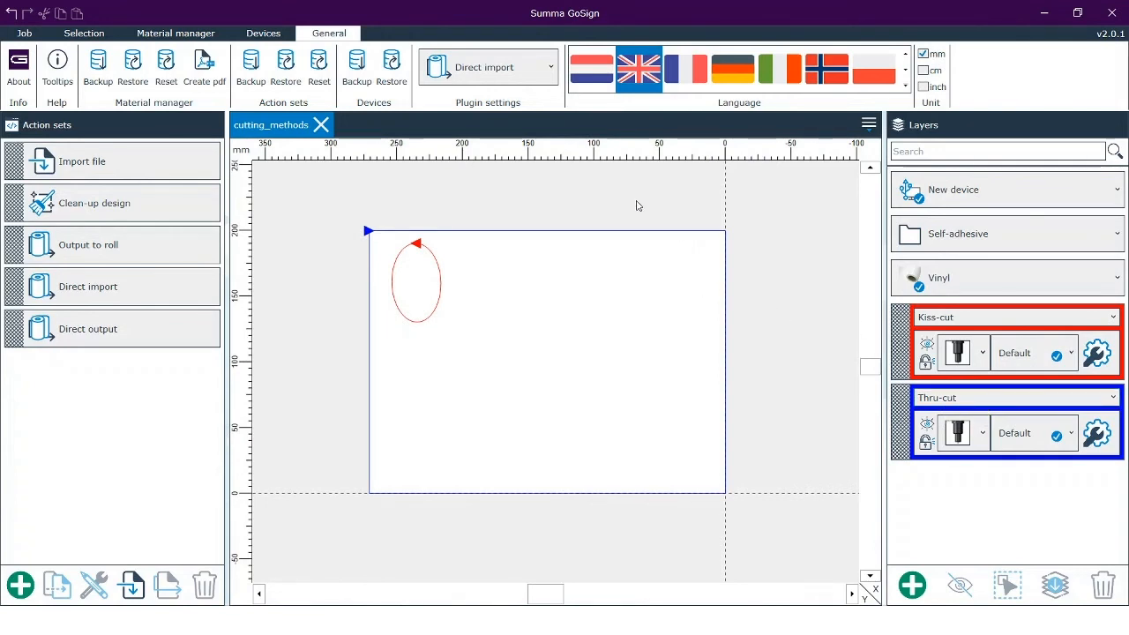
pyautogui.moveTo(508, 190)
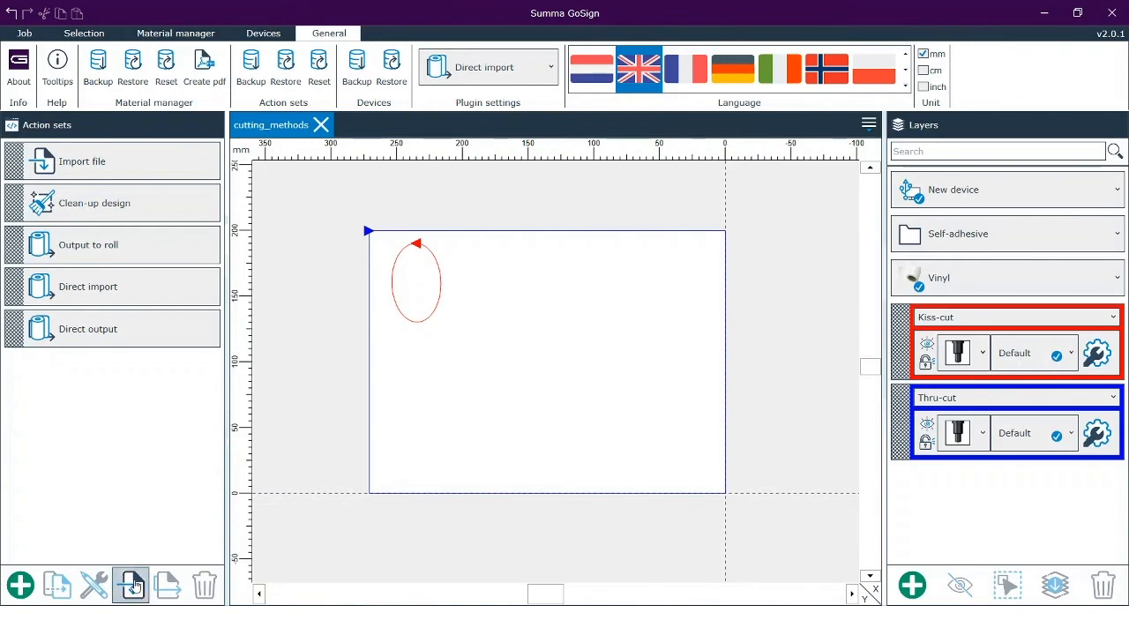
# - Import the OPOS Barcode Workflow On Roll.xml action set into GoSign
pyautogui.click(131, 586)
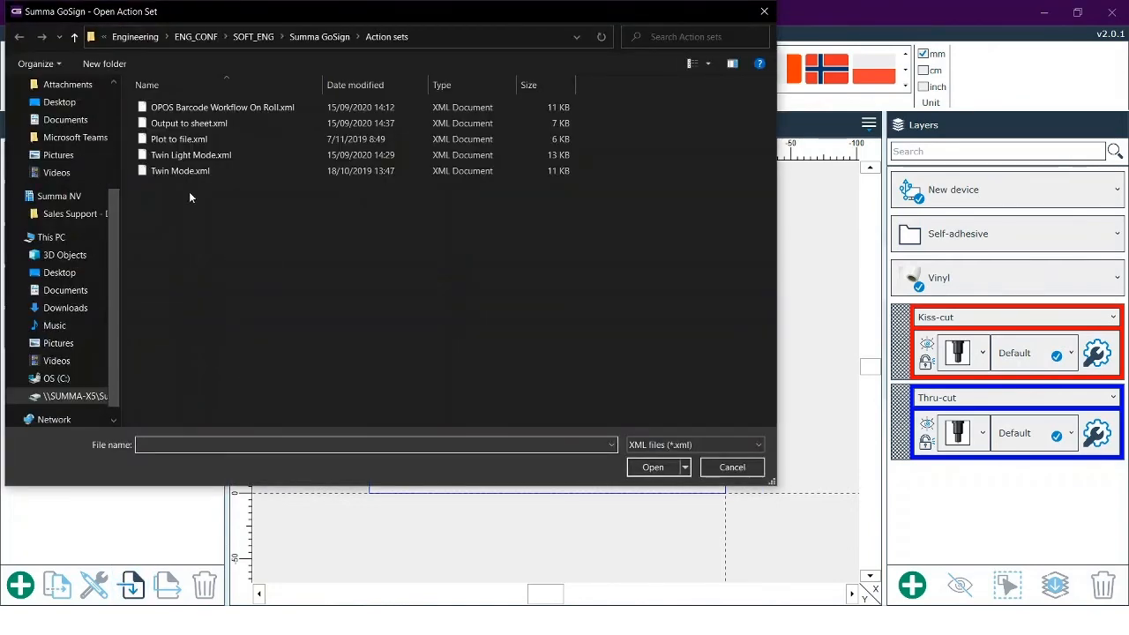
pyautogui.click(223, 108)
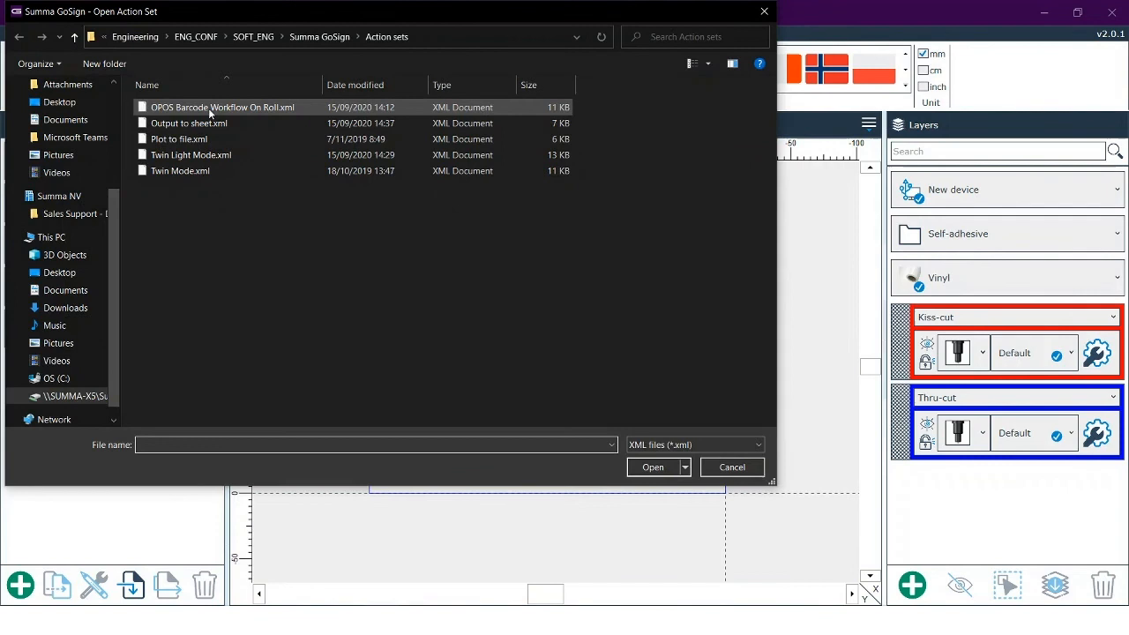
pyautogui.click(371, 445)
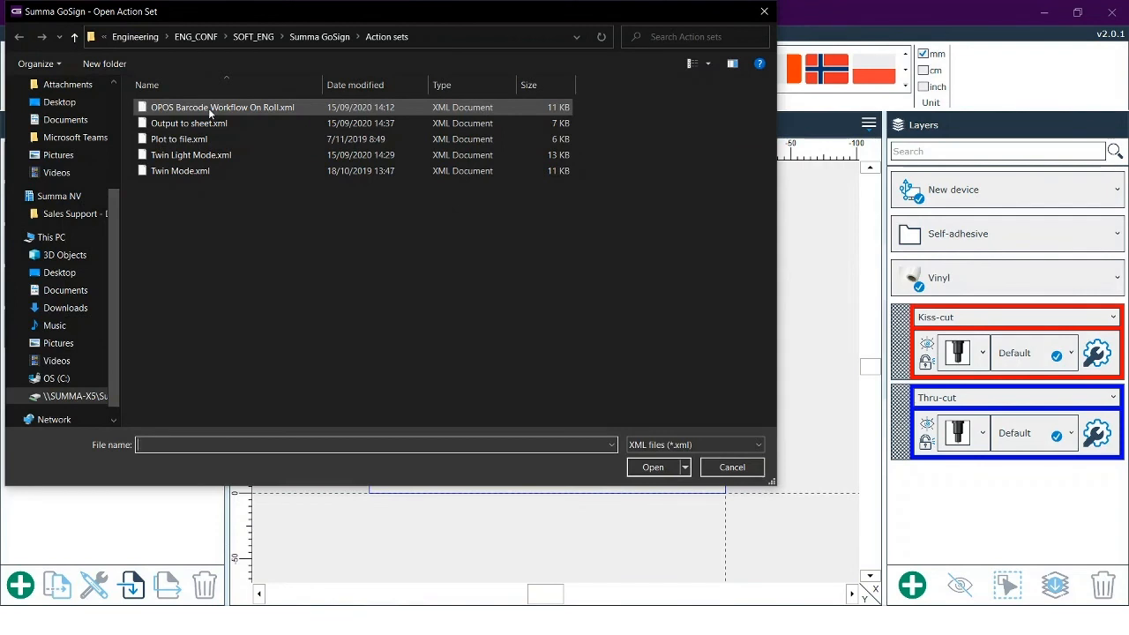
pyautogui.moveTo(222, 107)
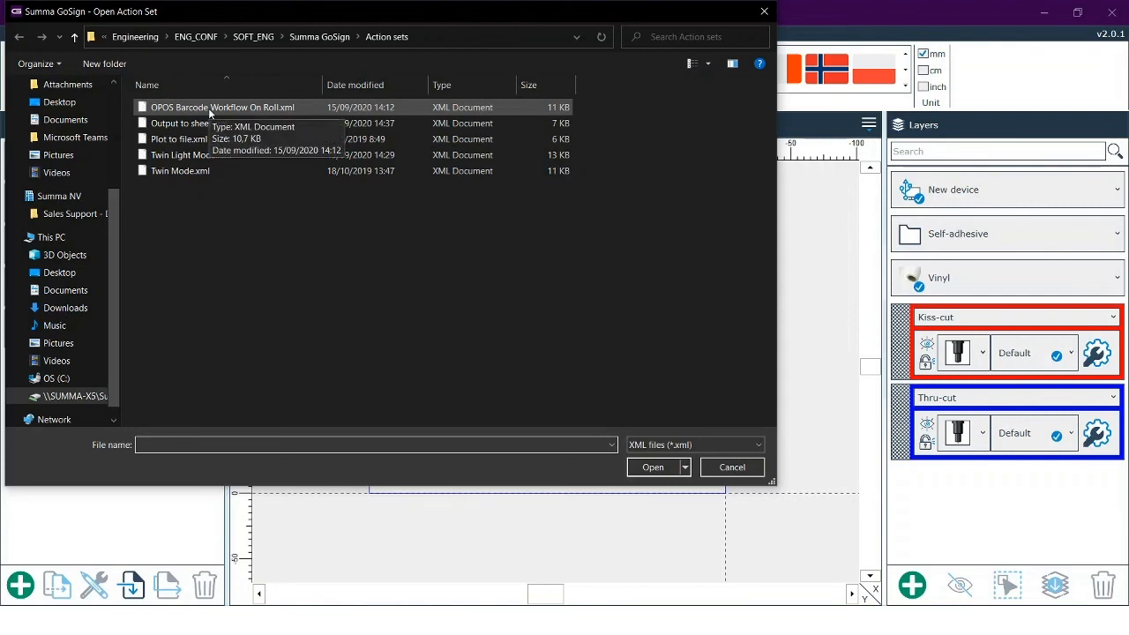
pyautogui.click(370, 445)
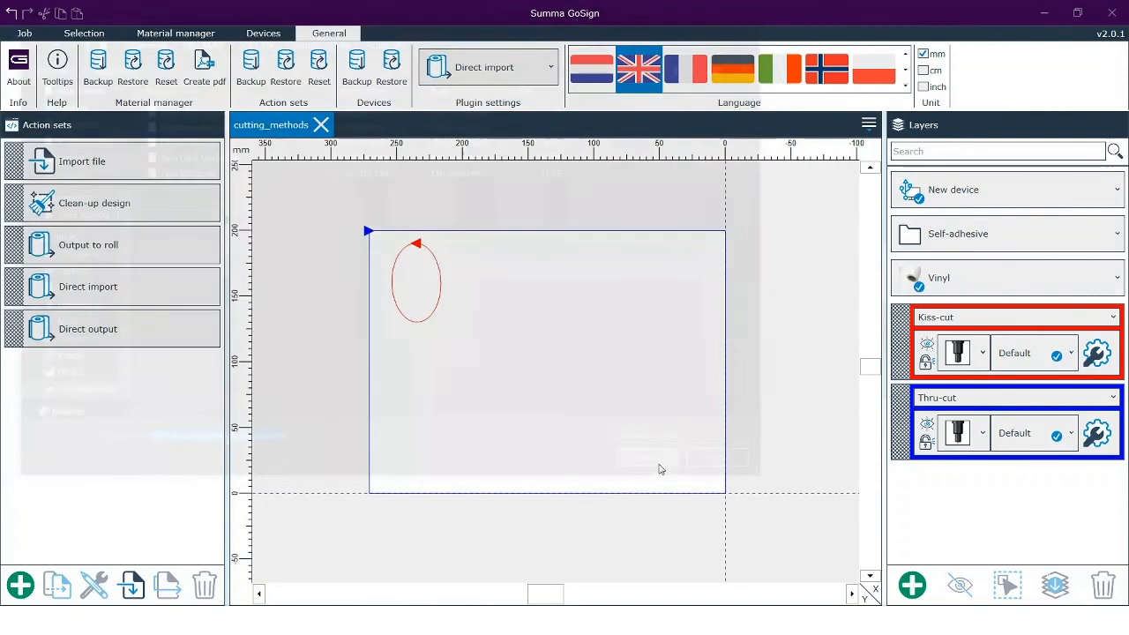
# - Start the OPOS Barcode Workflow On Roll so its barcode-reading screen runs
pyautogui.click(127, 370)
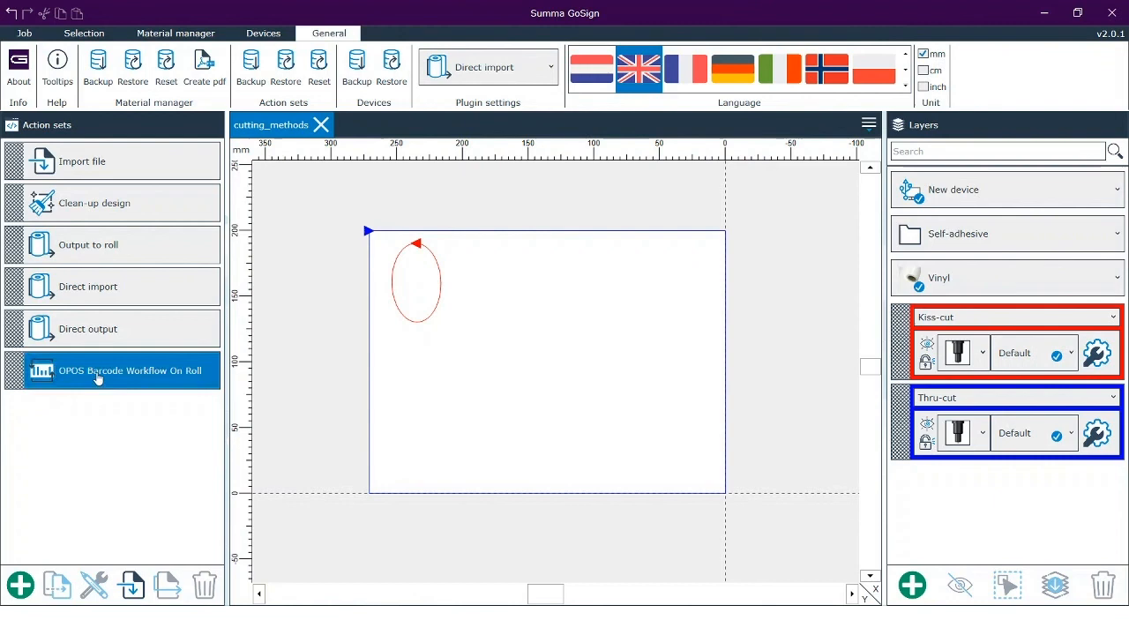
pyautogui.click(127, 370)
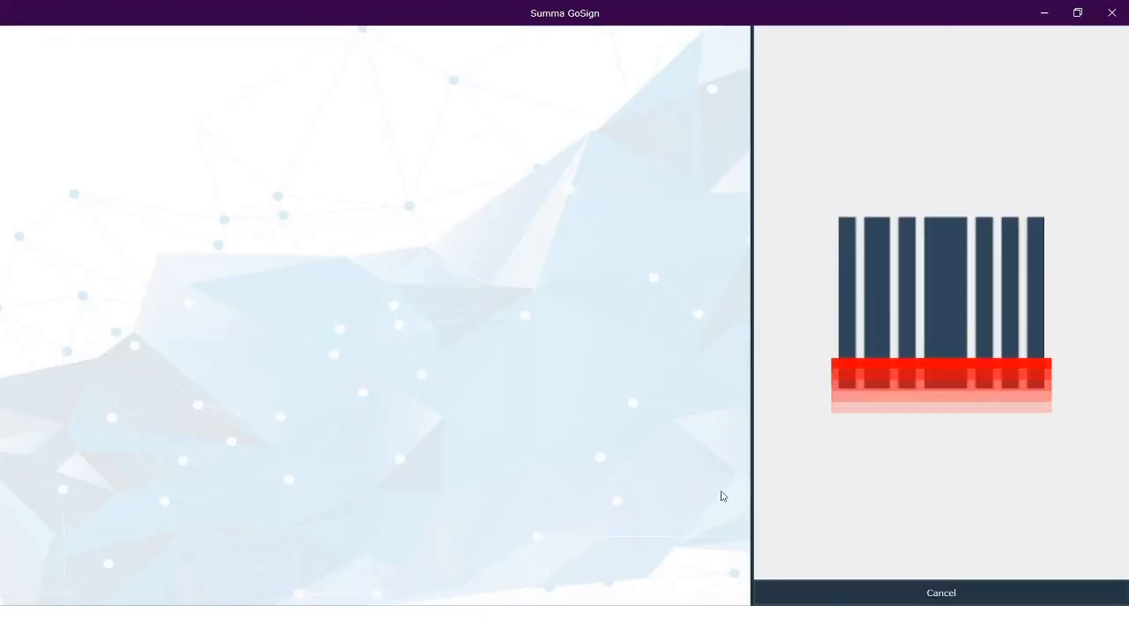